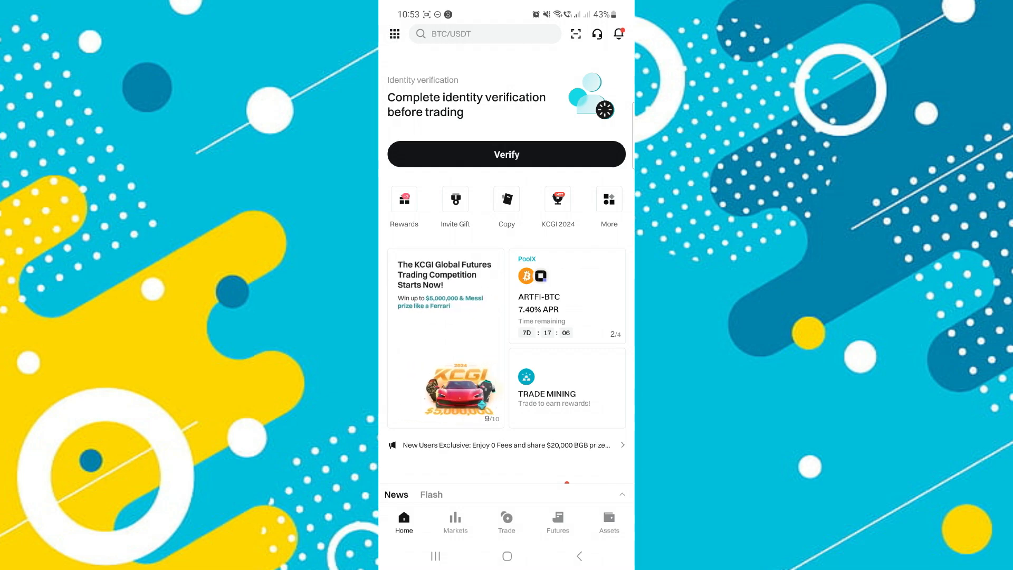
Step: Enter the user center from the Home screen's profile icon
left_click(394, 34)
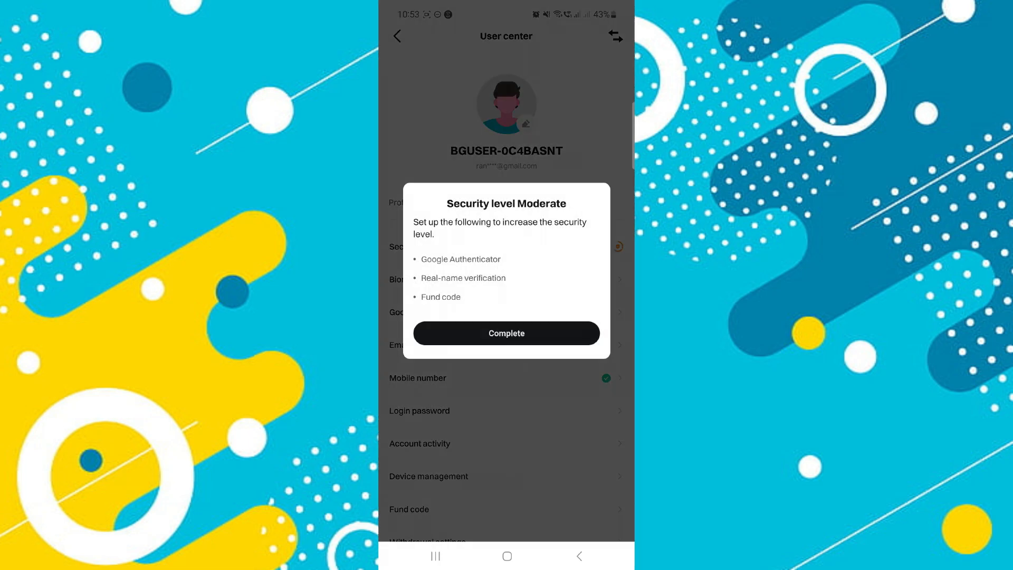
Step: Dismiss the moderate security level notice with Complete
left_click(505, 332)
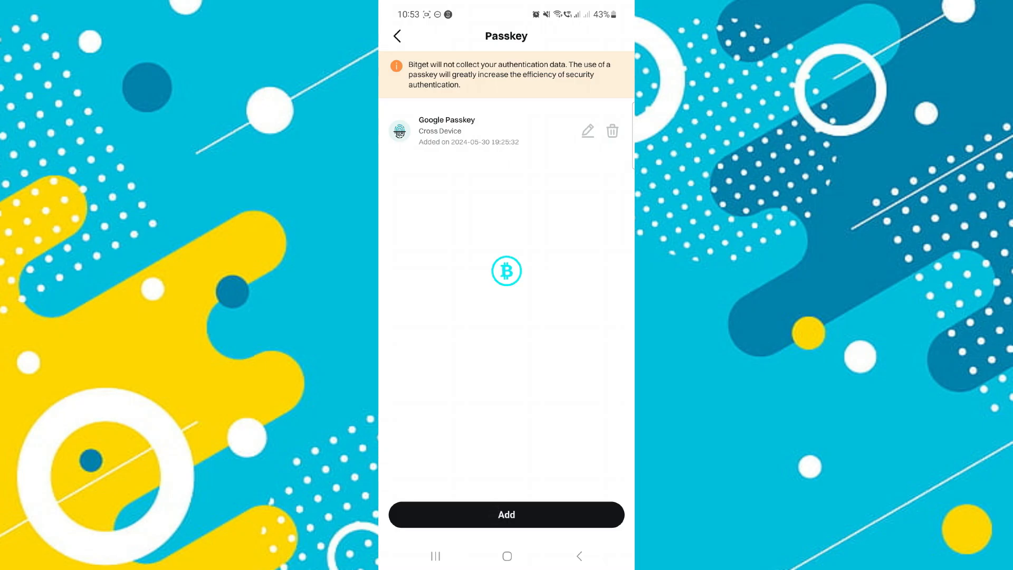
left_click(506, 513)
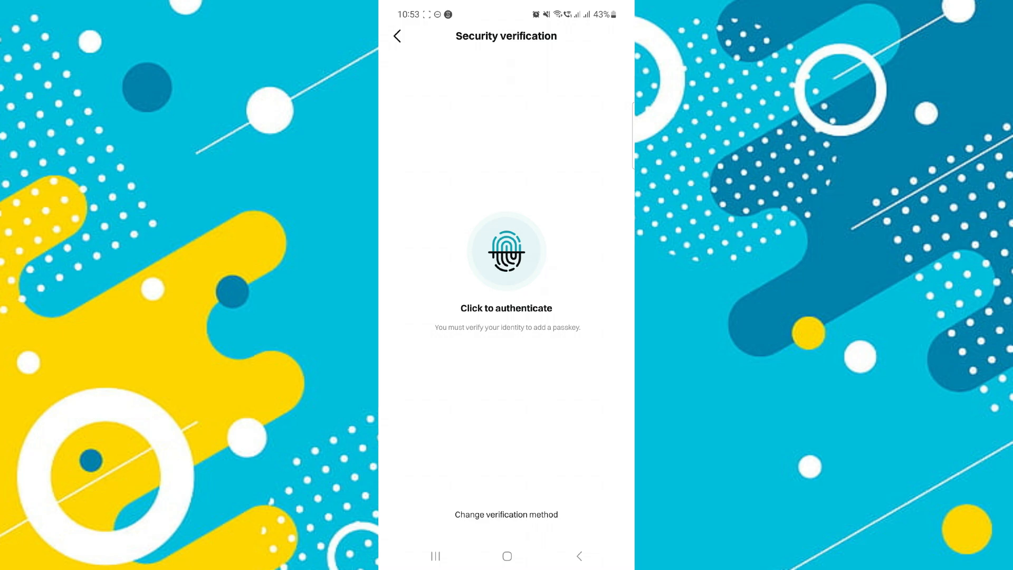
left_click(505, 252)
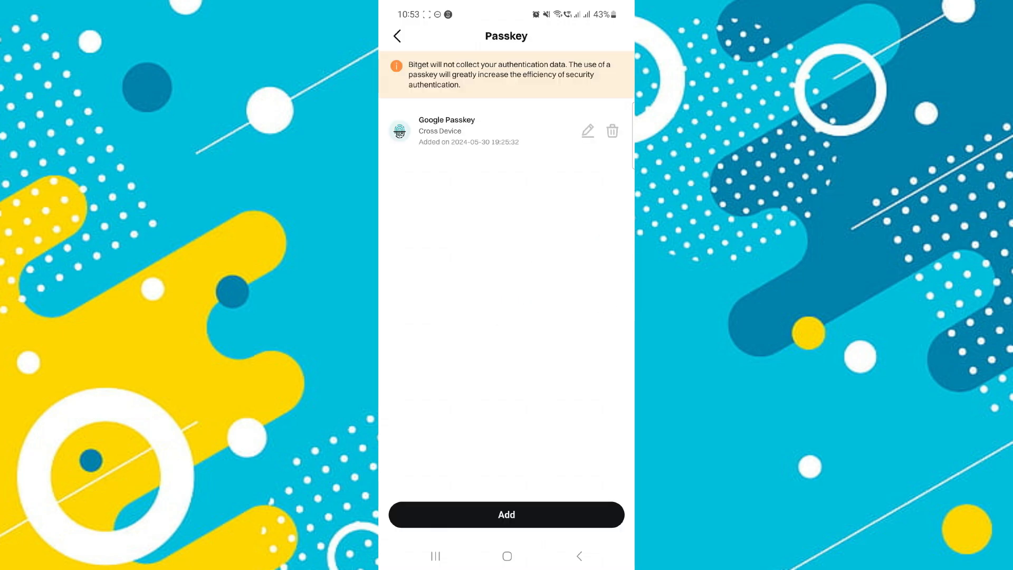
left_click(398, 36)
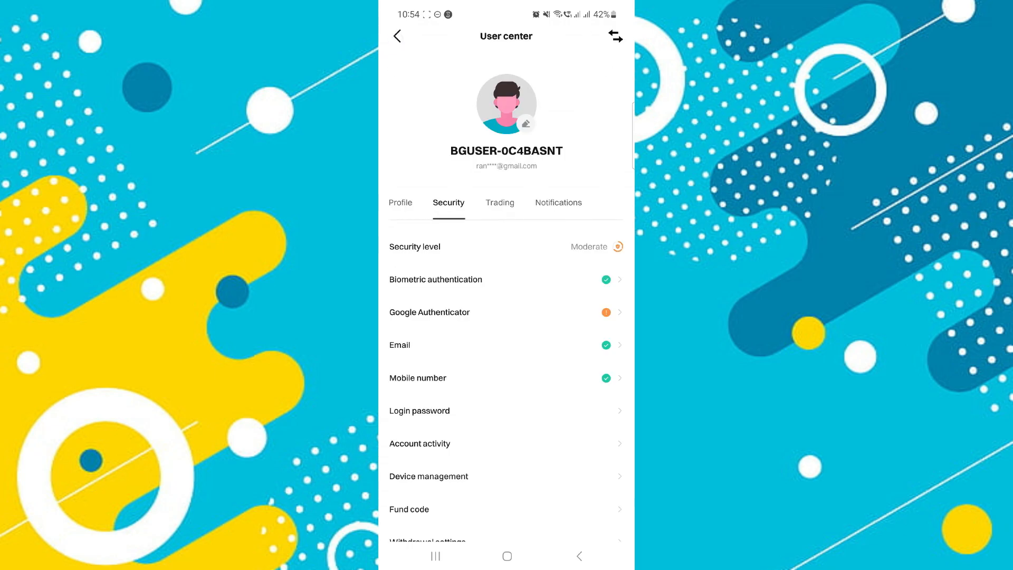
Step: View the Mobile number verification page, then return to the Security tab
left_click(505, 377)
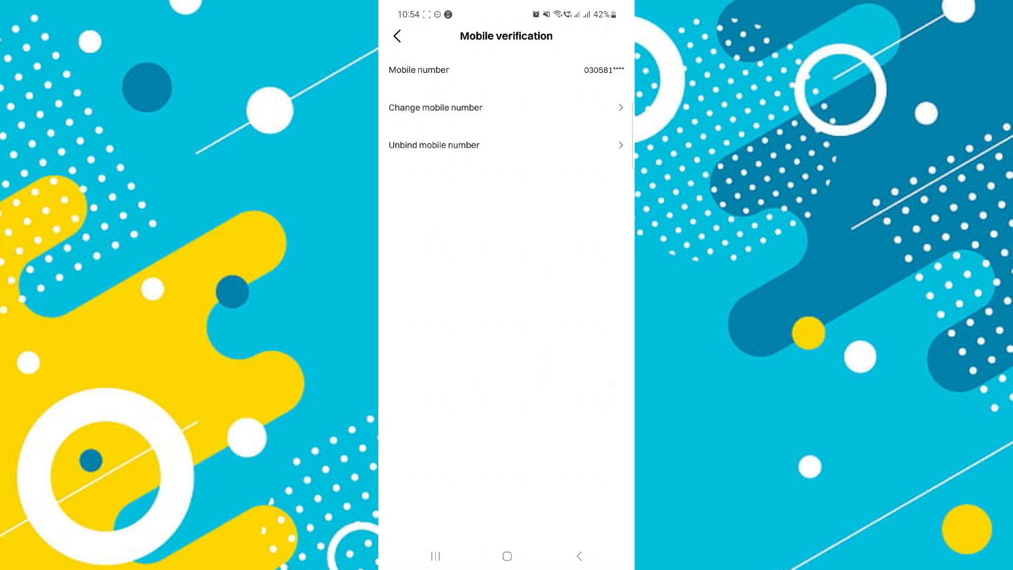
left_click(397, 35)
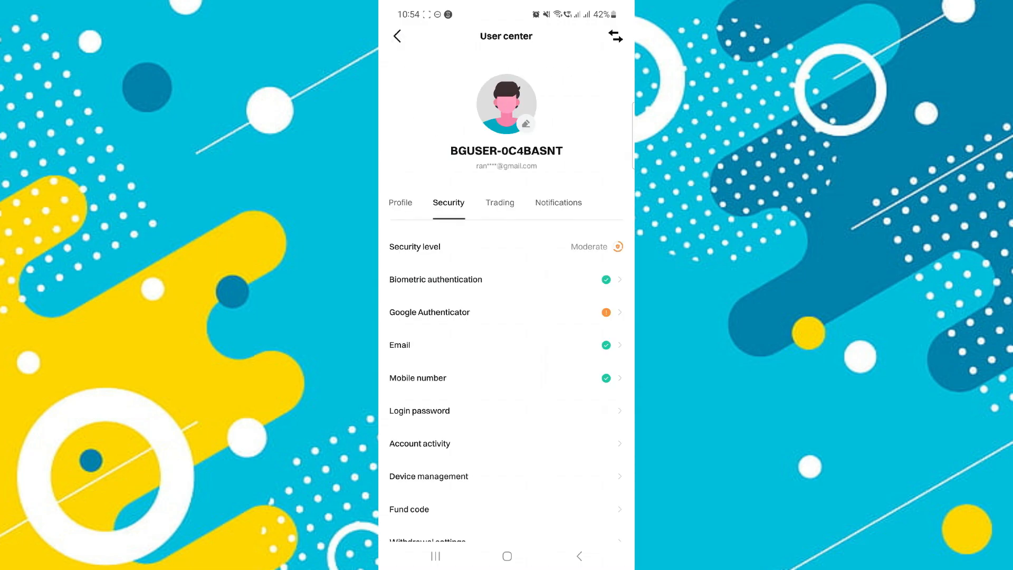